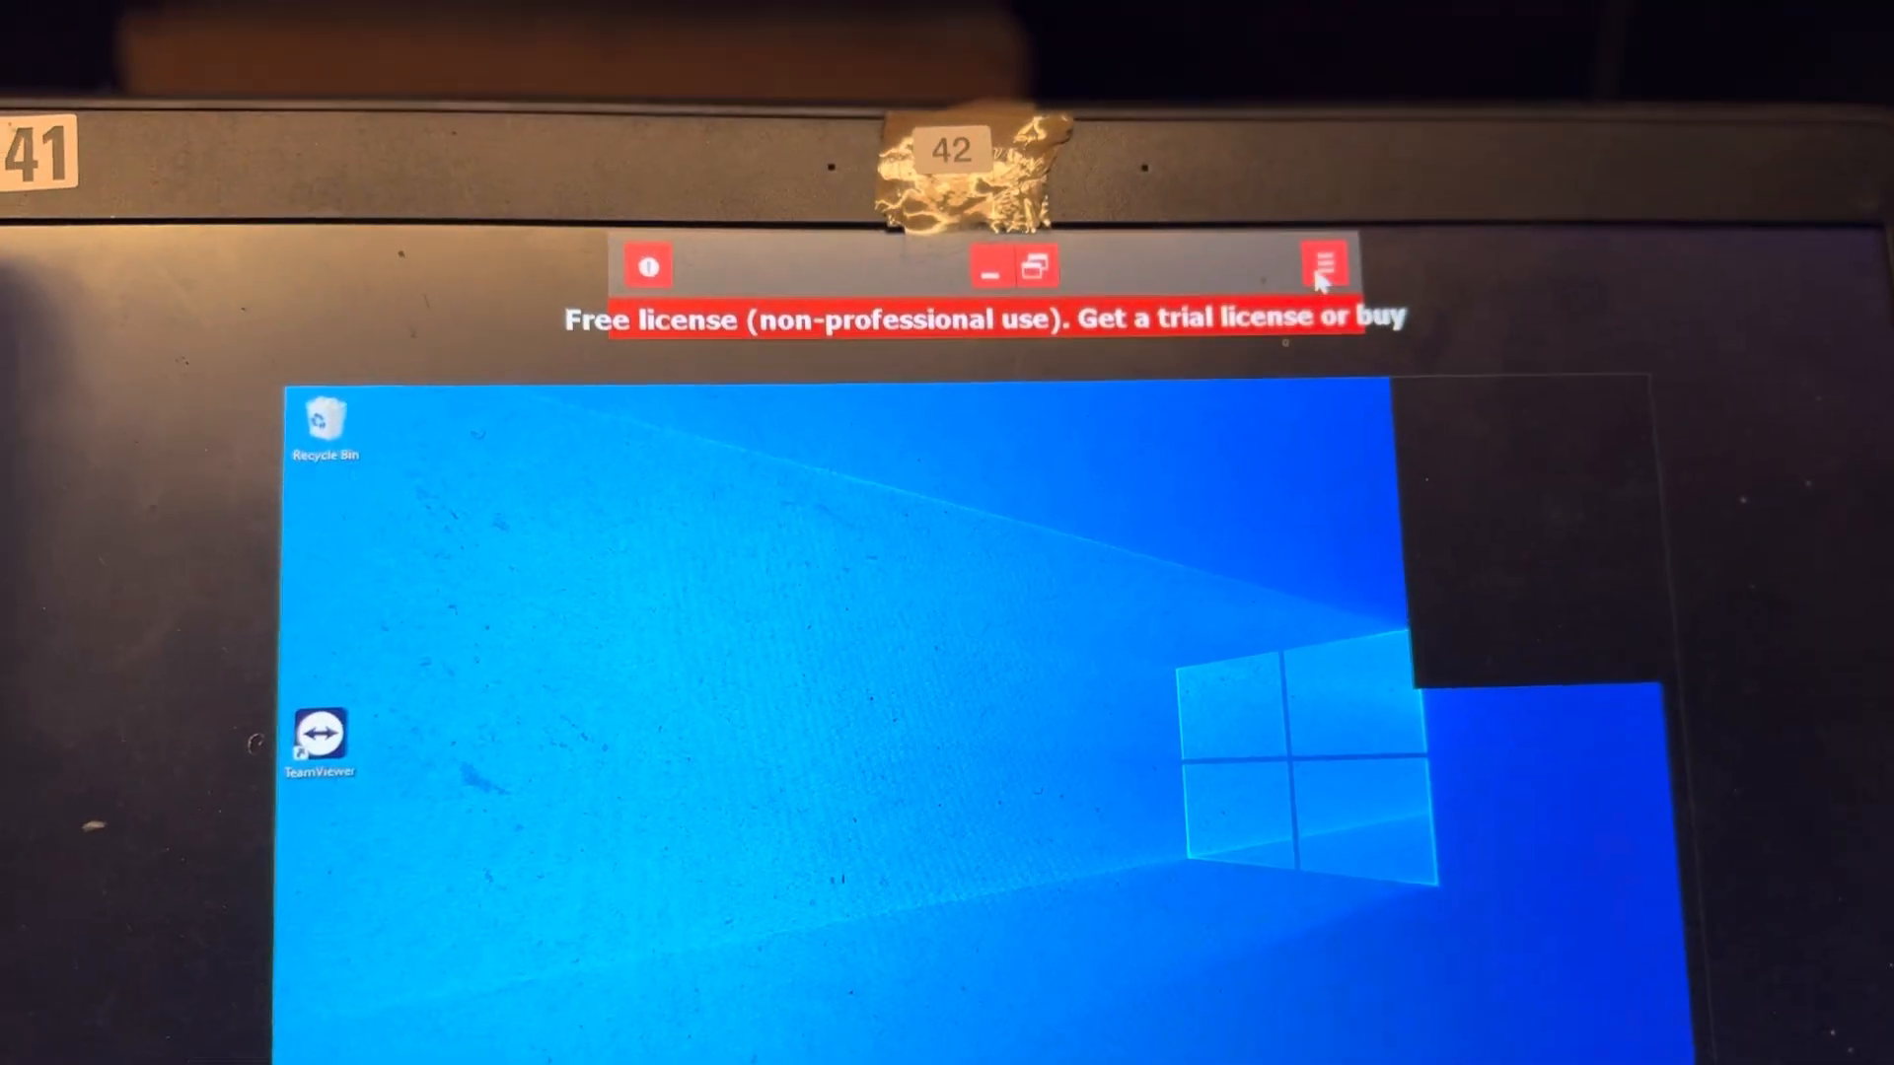
# Reveal the display and session options menu from the AnyDesk toolbar
pyautogui.click(1326, 263)
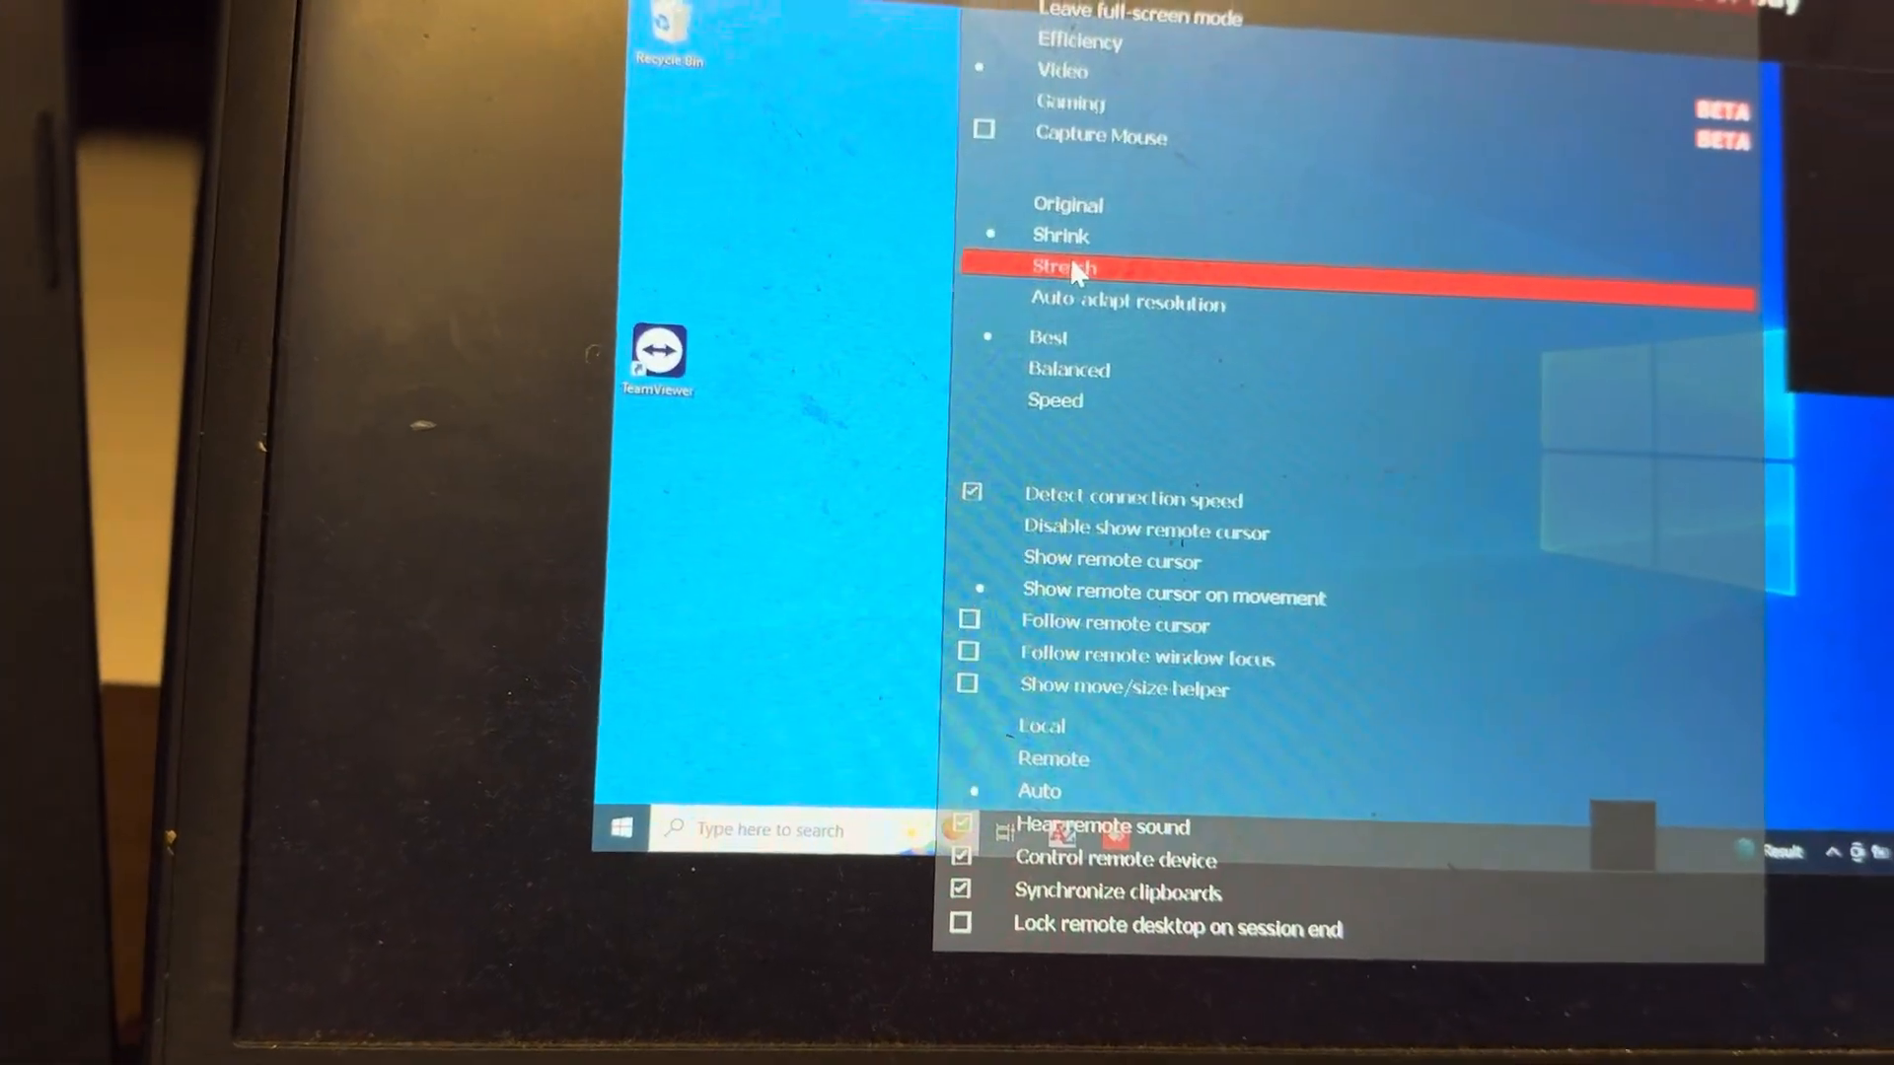
# Switch the view mode to Stretch so the remote desktop fills the local screen
pyautogui.click(1062, 266)
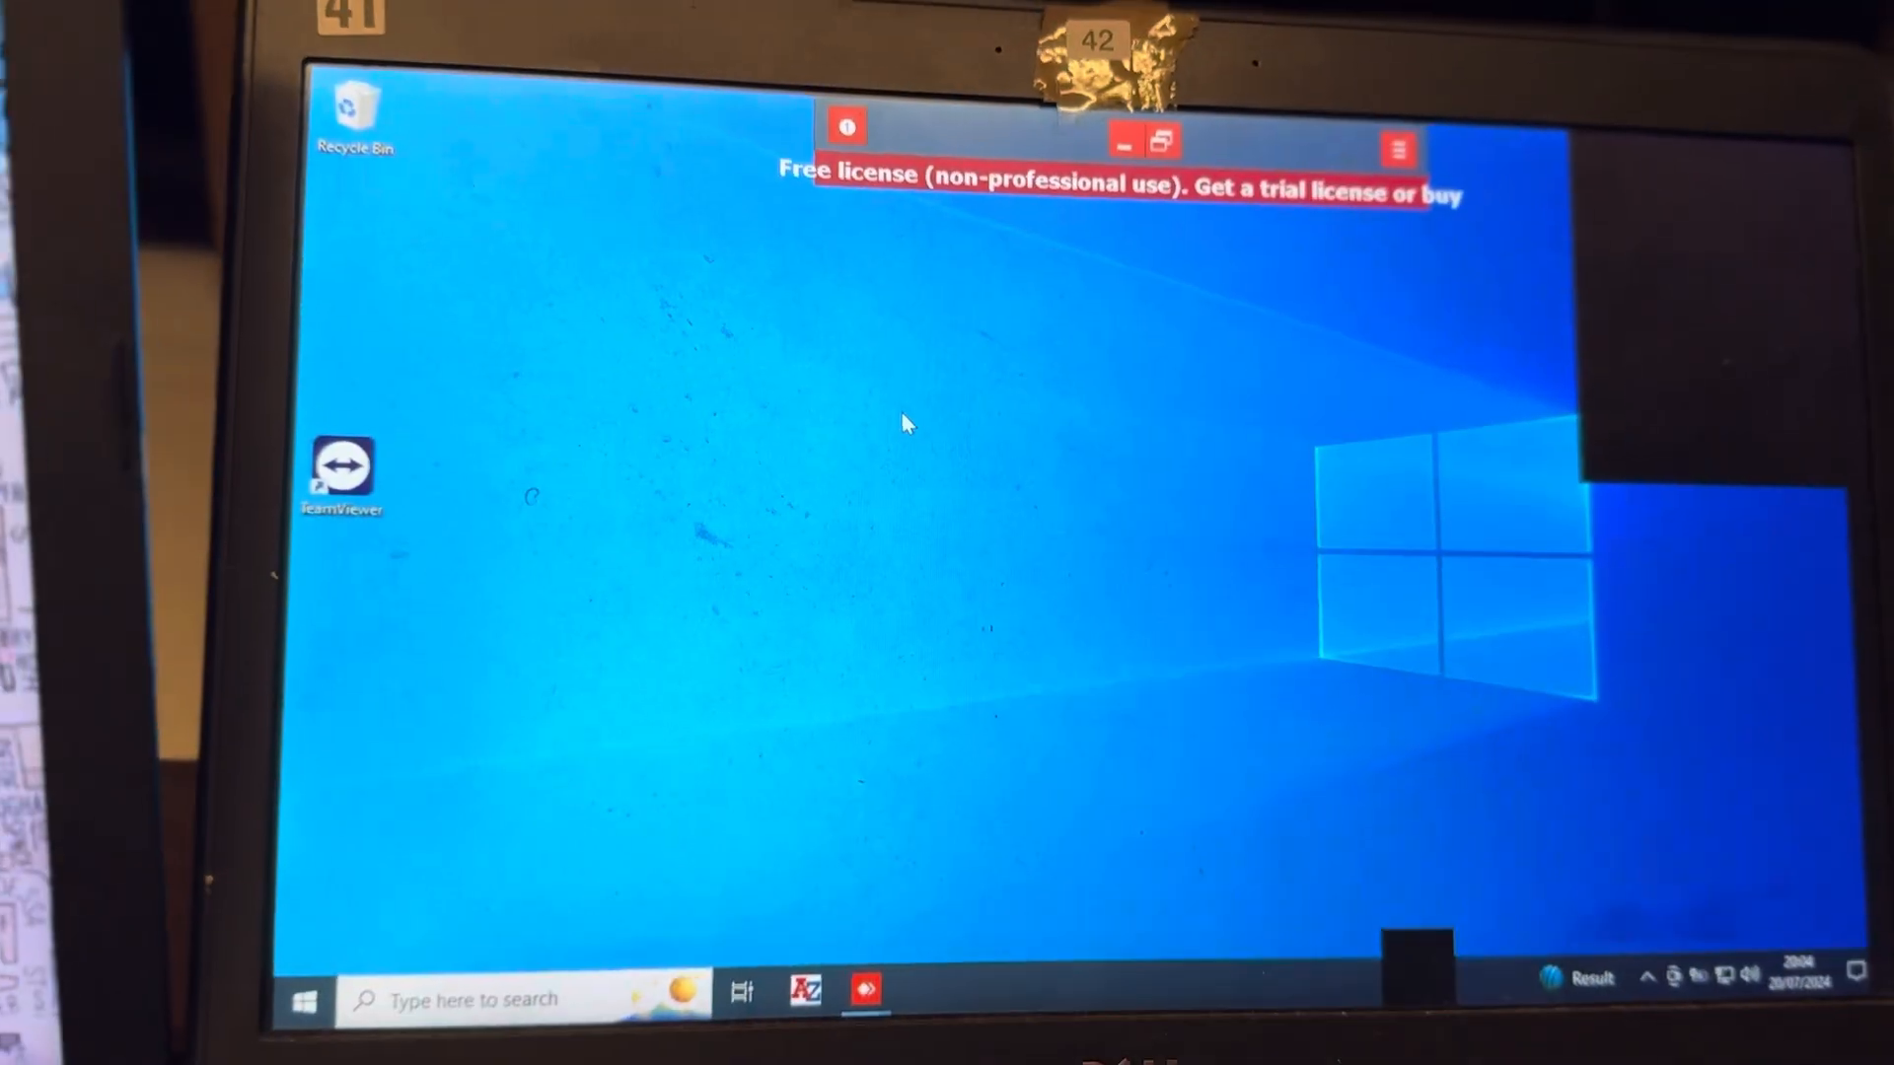